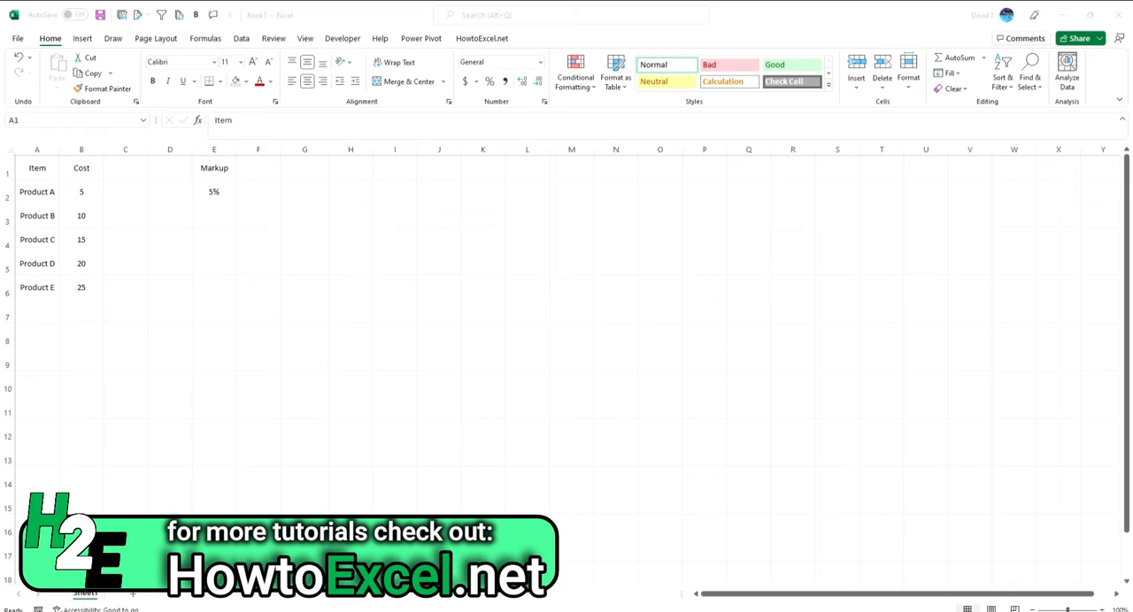
mouse_move(142, 258)
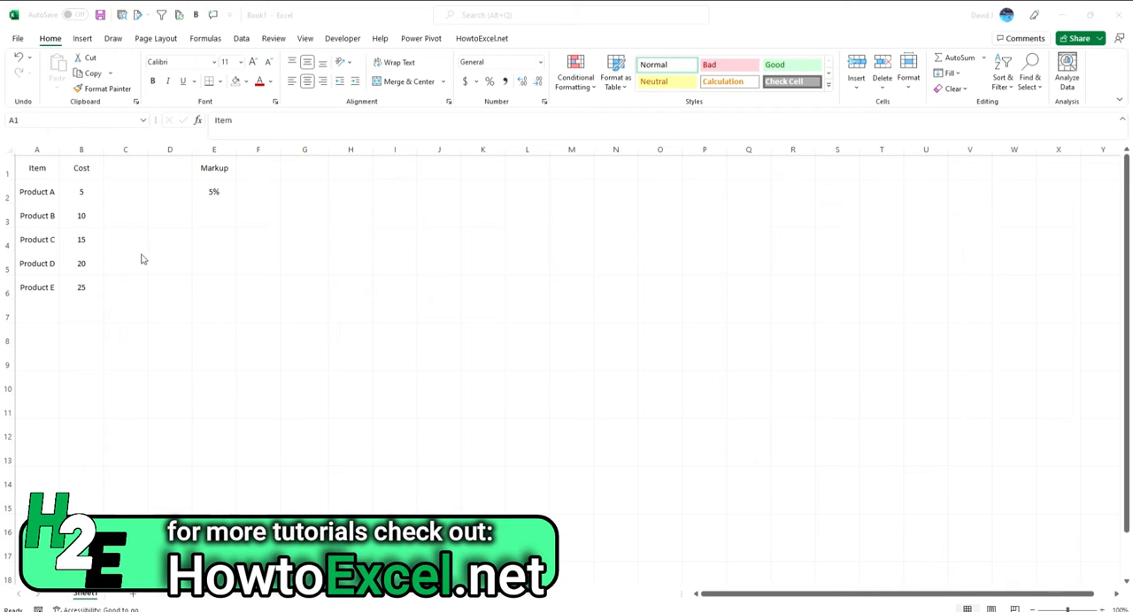
mouse_move(90, 192)
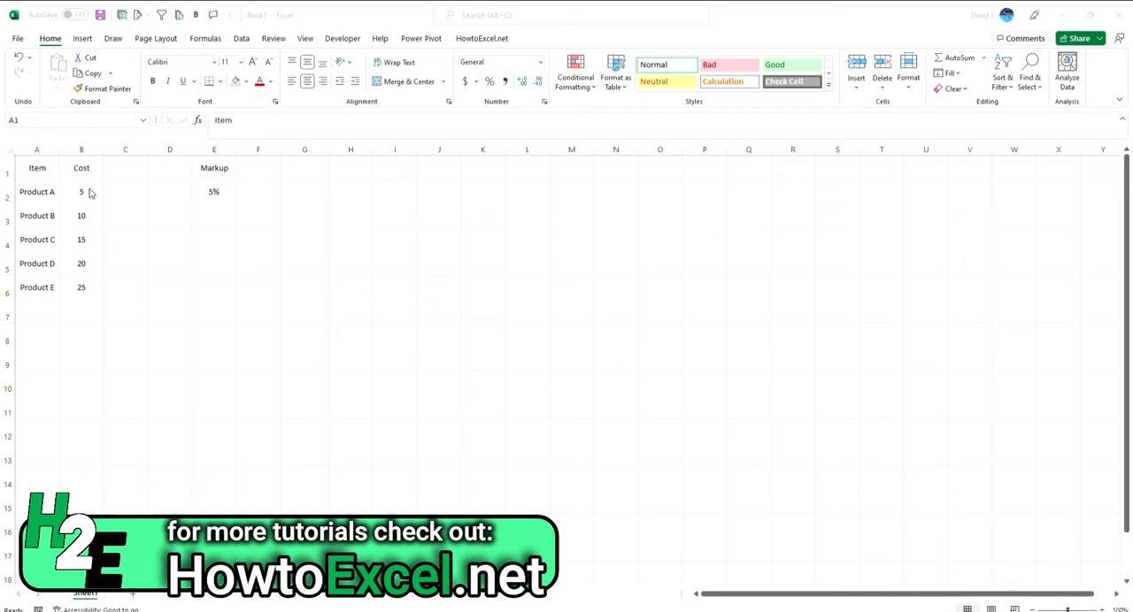
Format the Cost column as Accounting currency and name cell E2 'Markup'.
click(81, 149)
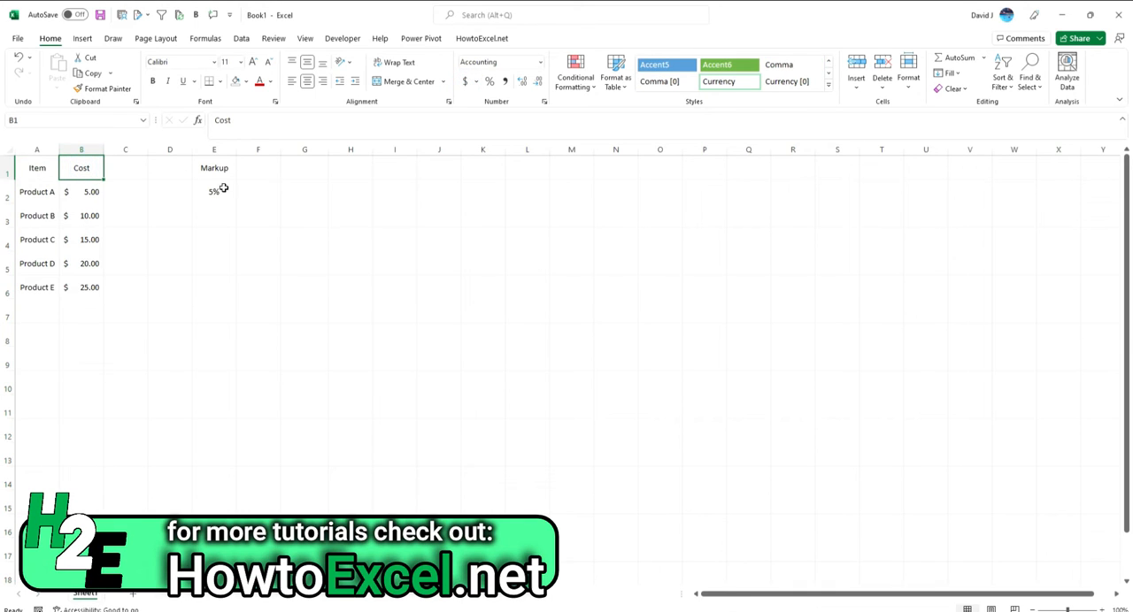
click(213, 193)
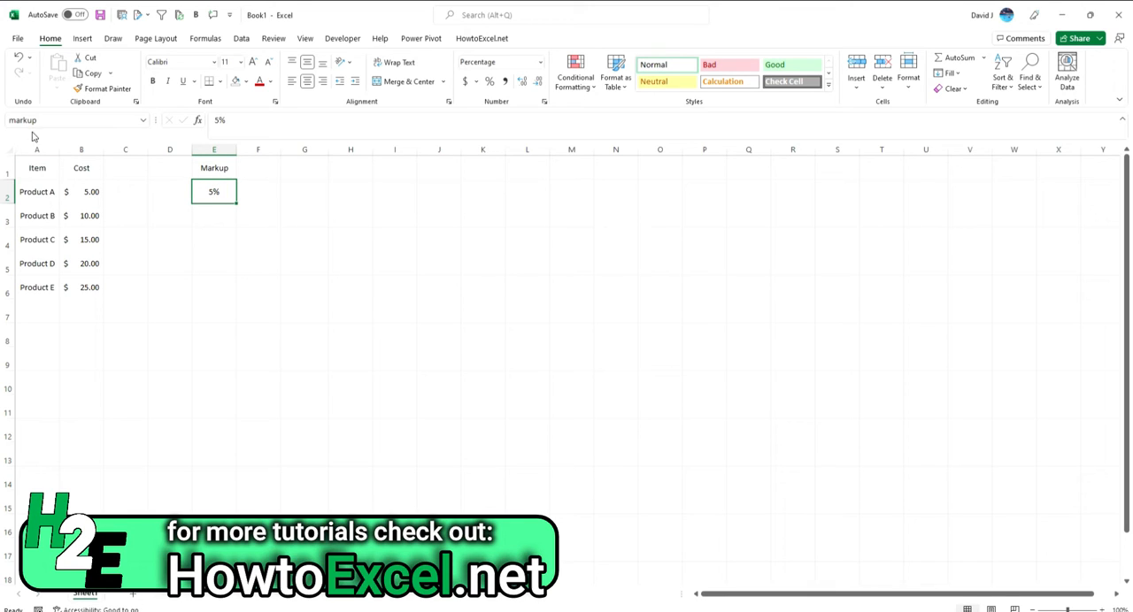
mouse_move(50, 201)
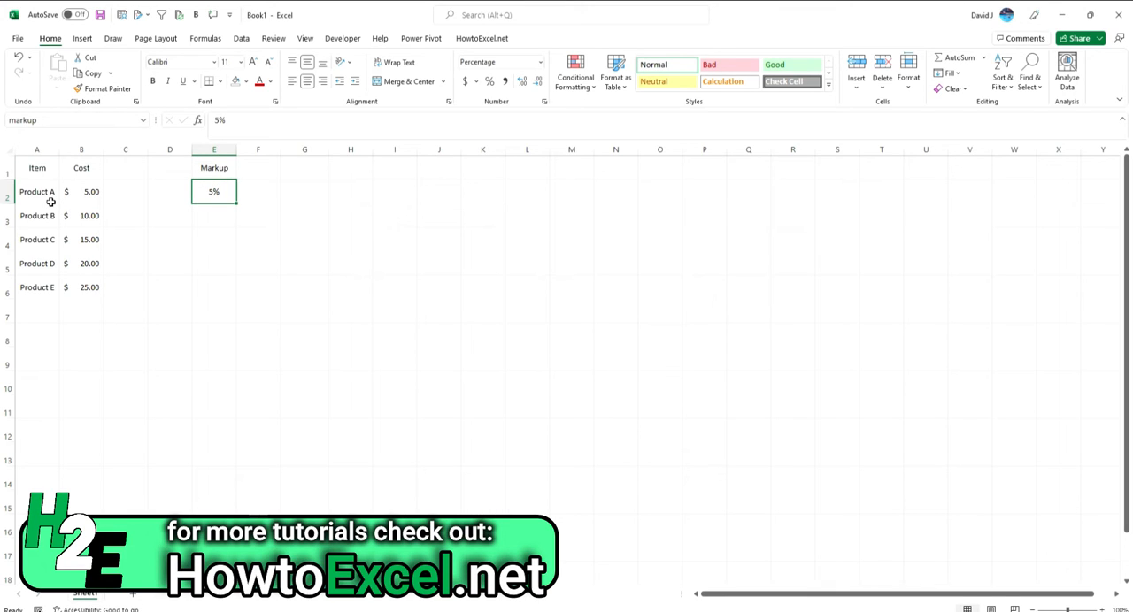
click(37, 192)
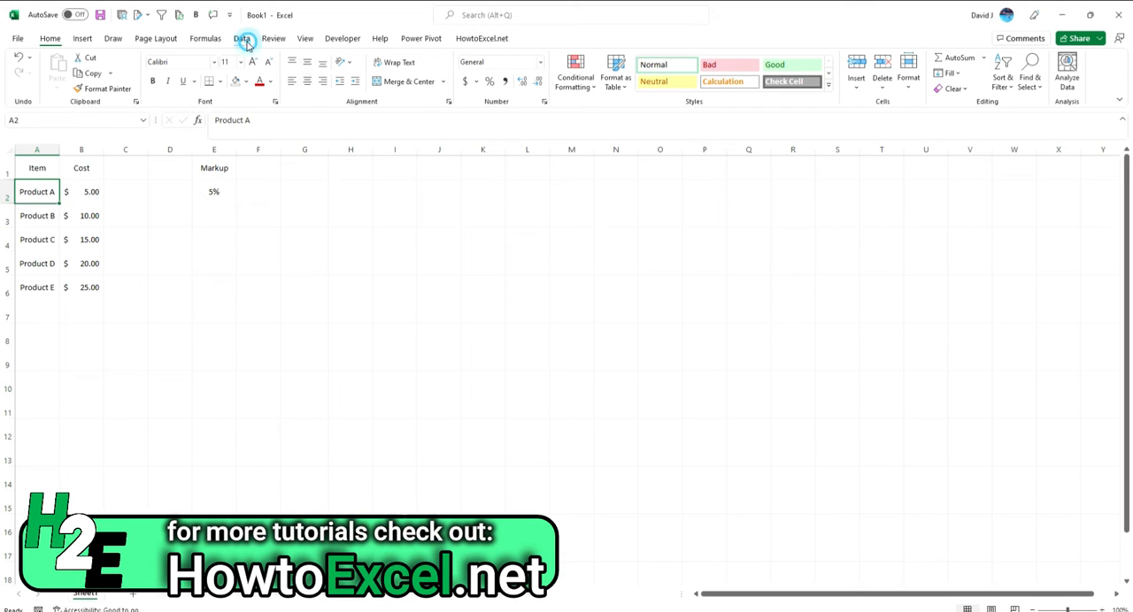
Load the Item and Cost range into the Power Query Editor via From Table/Range.
click(240, 39)
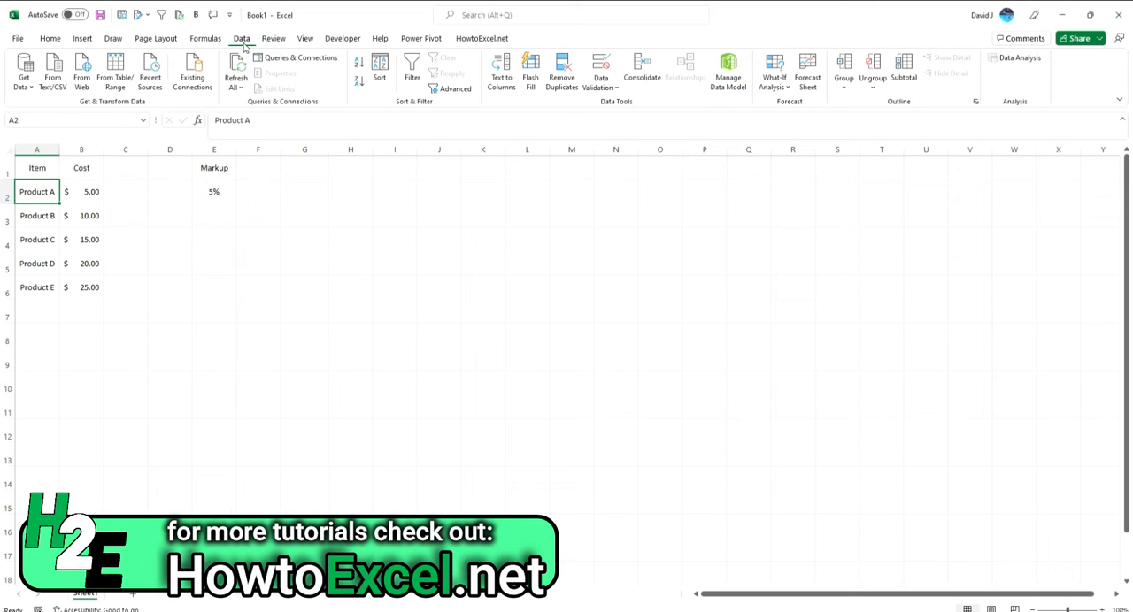
click(113, 70)
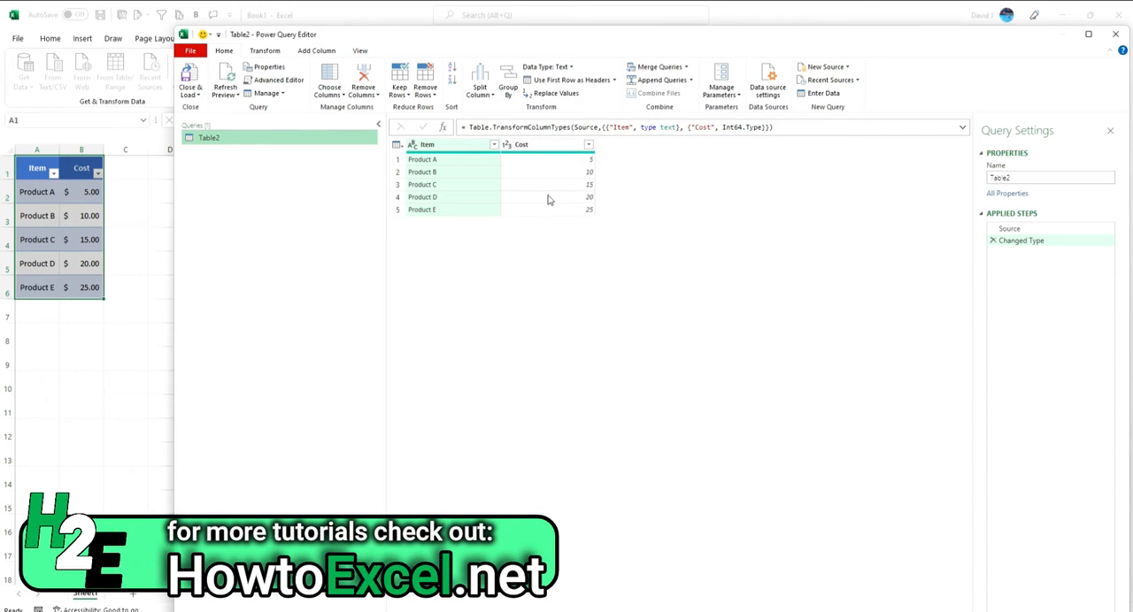
mouse_move(1041, 274)
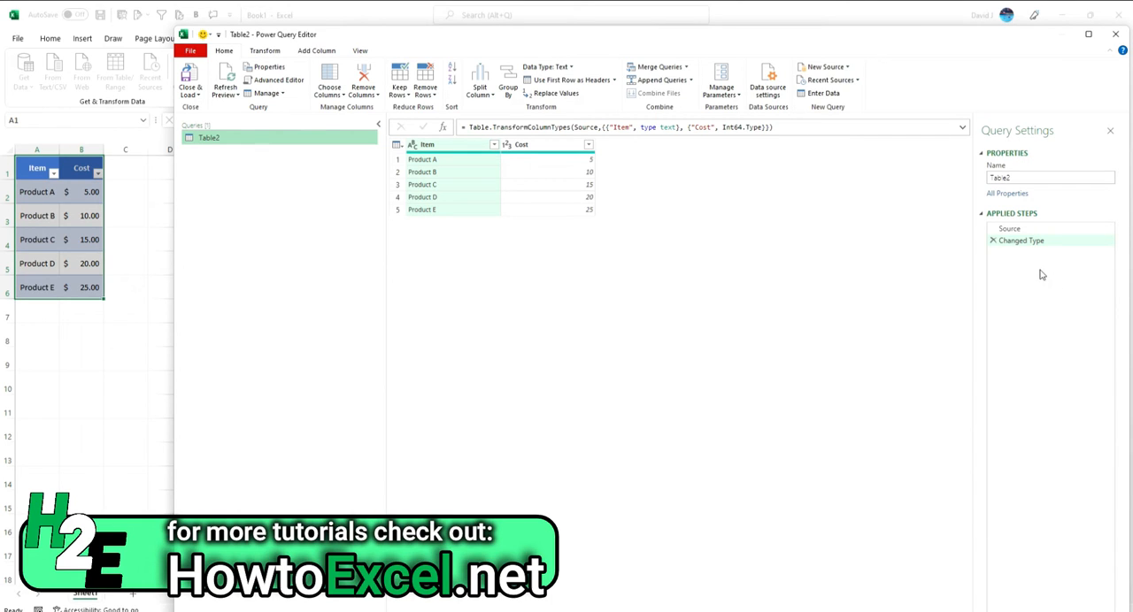
mouse_move(279, 80)
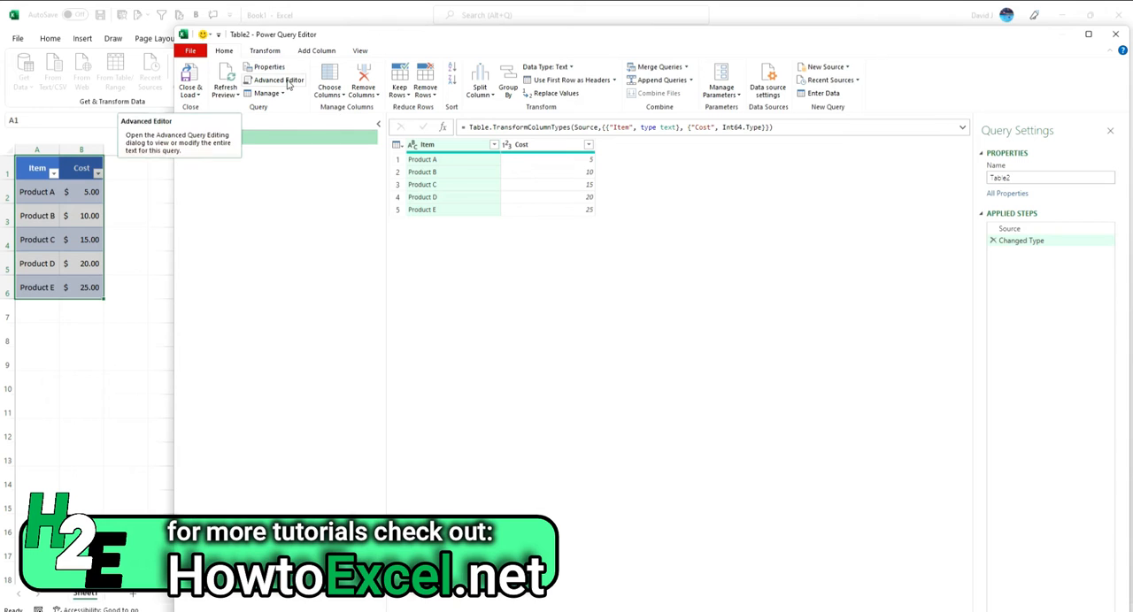
In Advanced Editor, add the line Markup = Excel.CurrentWorkbook(){[Name="markup"]}[Content] and confirm Done.
click(278, 80)
text(Markup =)
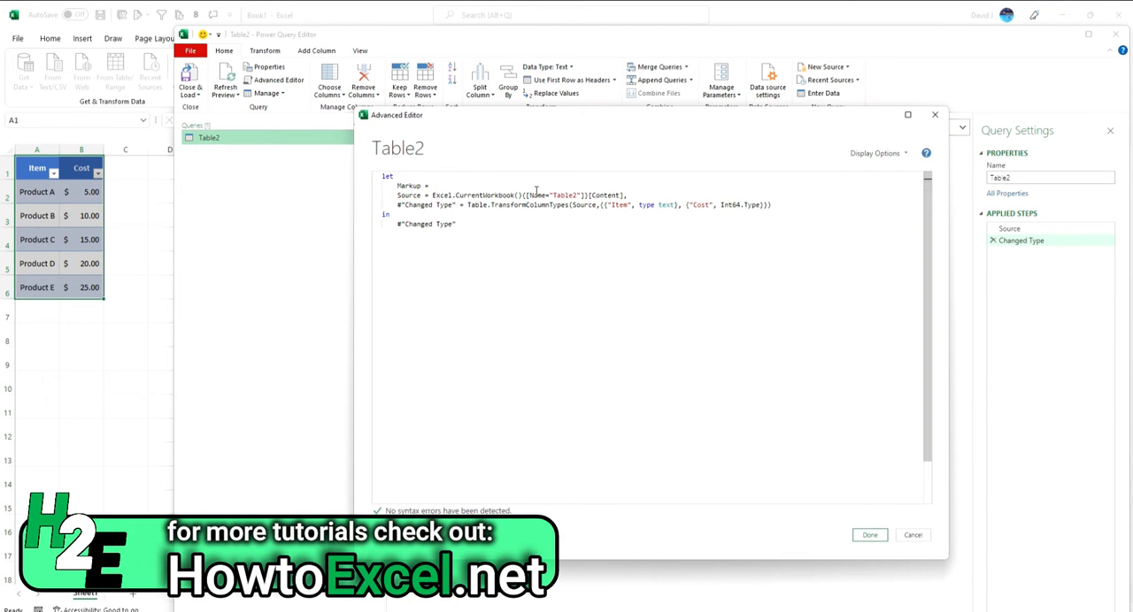
text(Exce)
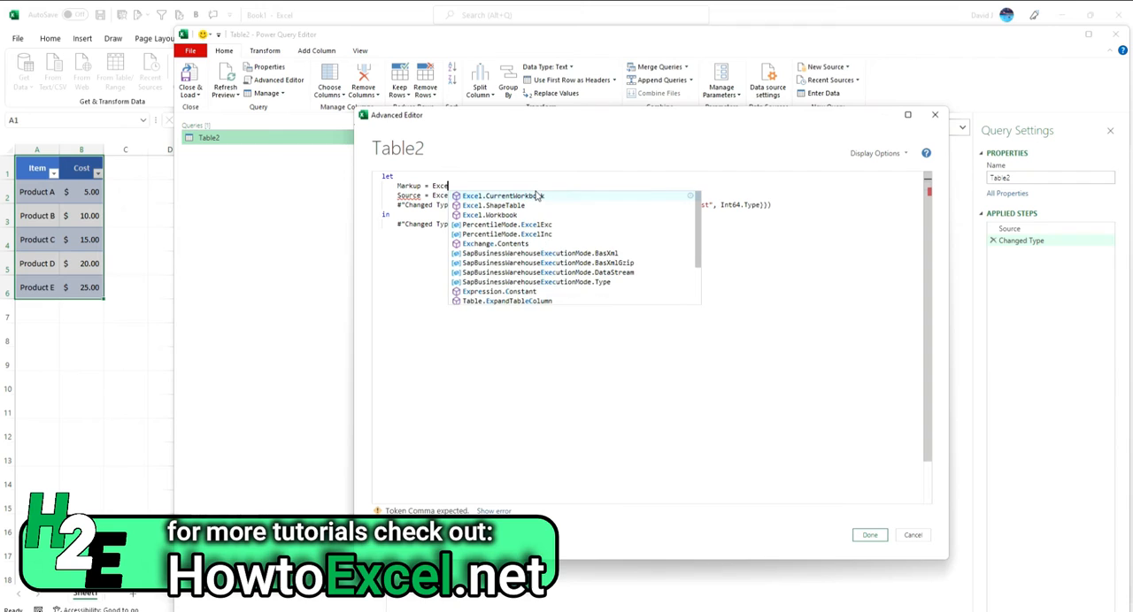
text(.CurrentWorkbook)
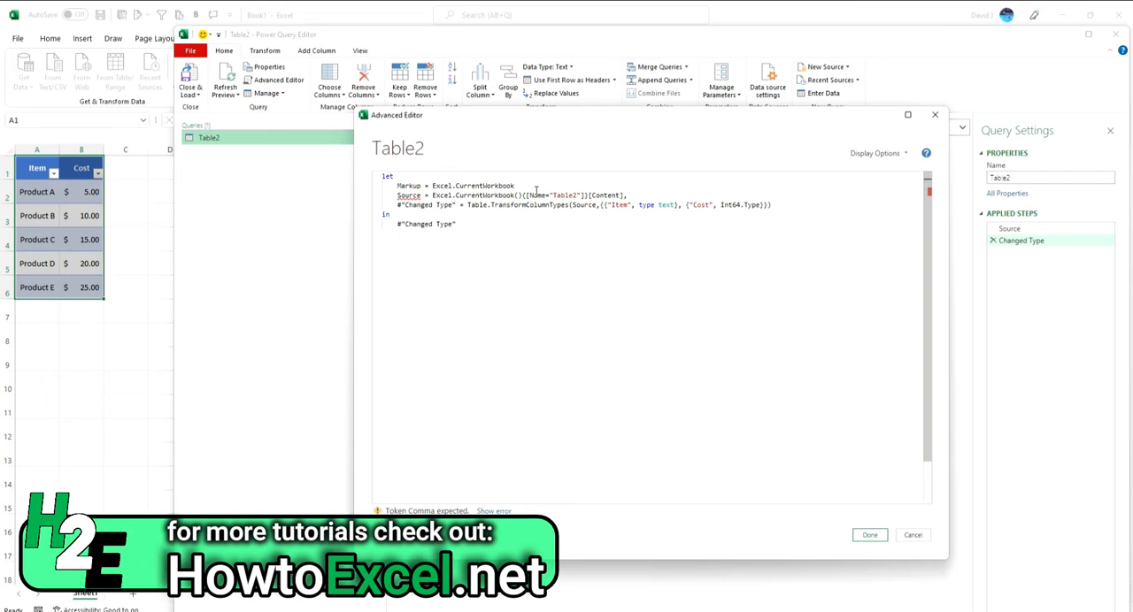
text((){[Name=")
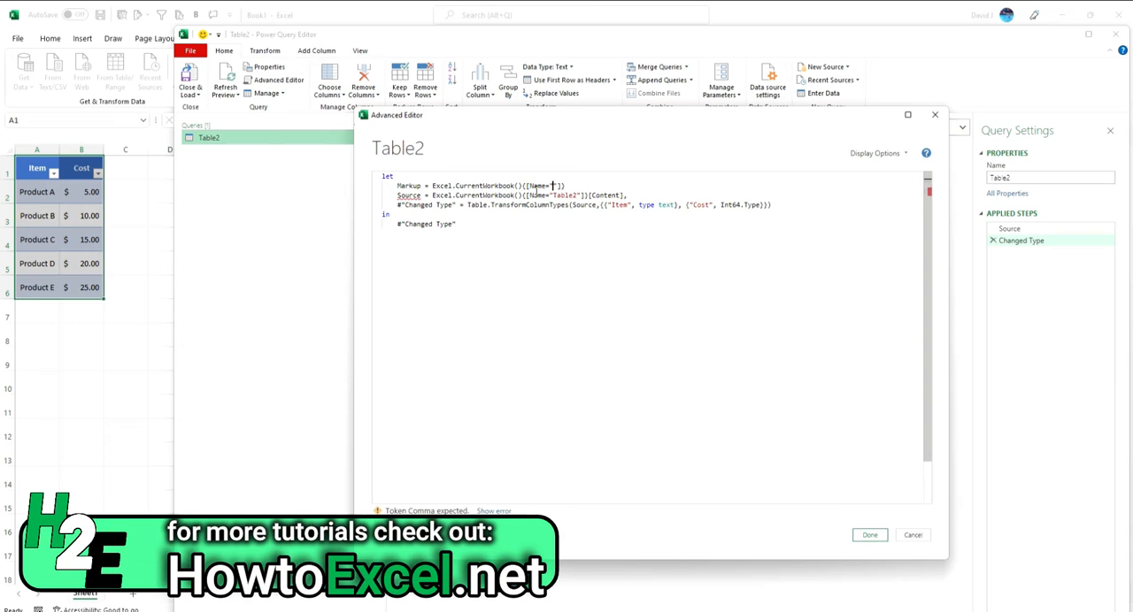
text(markup")
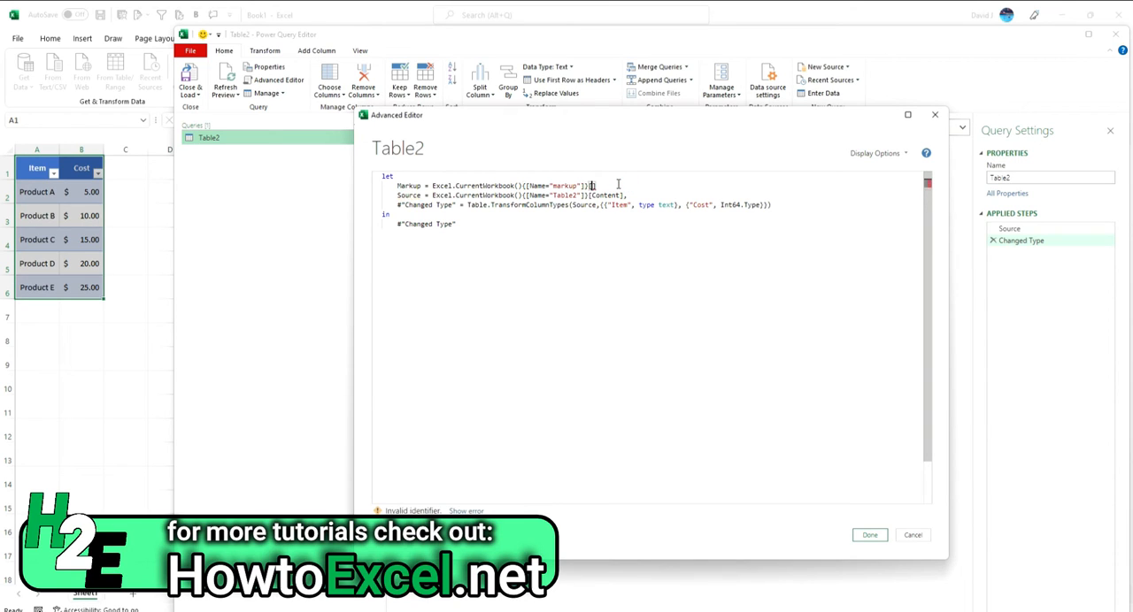
text([Content)
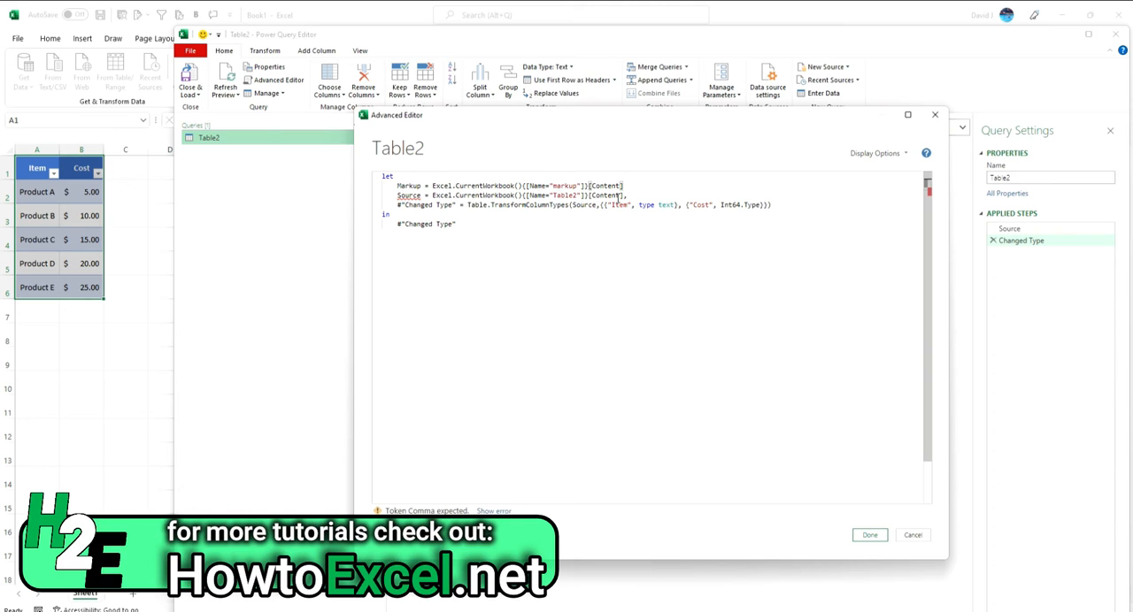
click(630, 186)
text({0)
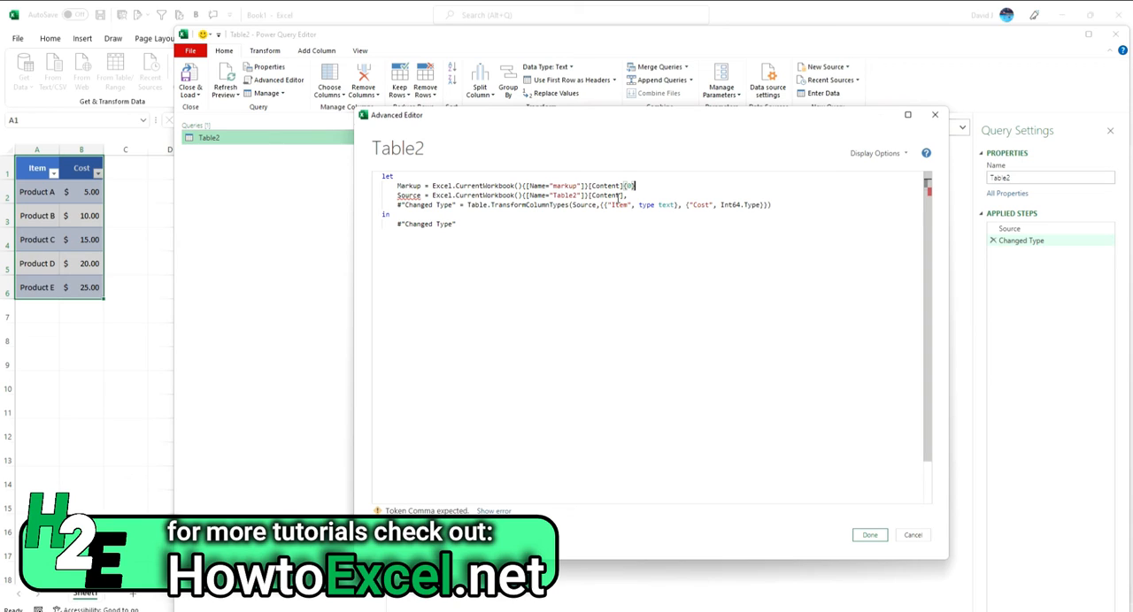
text([Column])
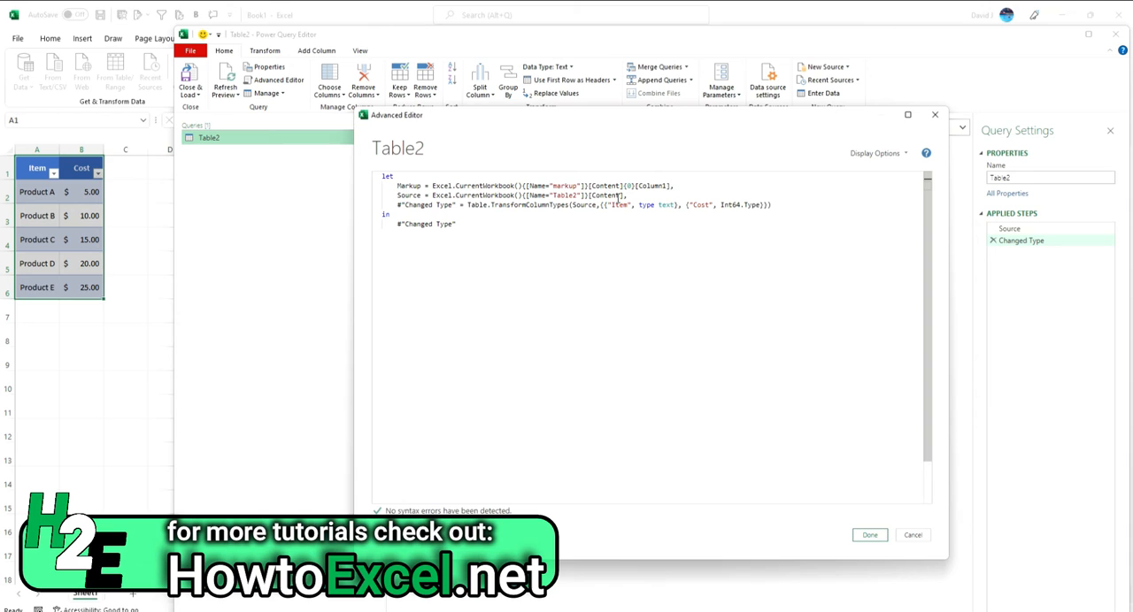
click(869, 535)
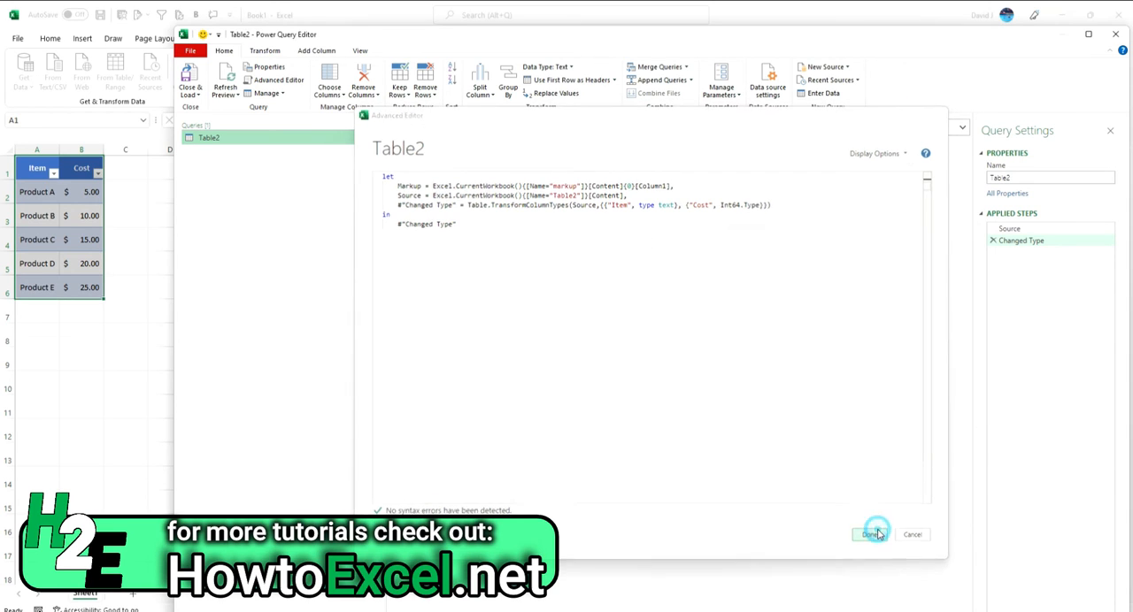
Append {0}[Column1] so the Markup step returns 0.05, then return to the Changed Type table.
click(870, 534)
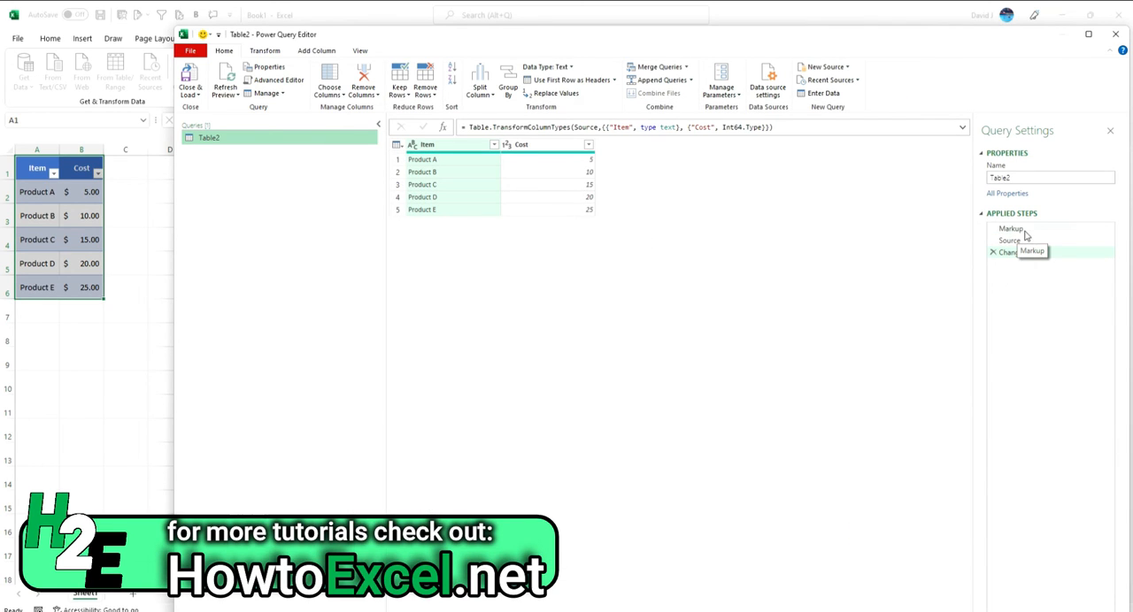
click(1010, 228)
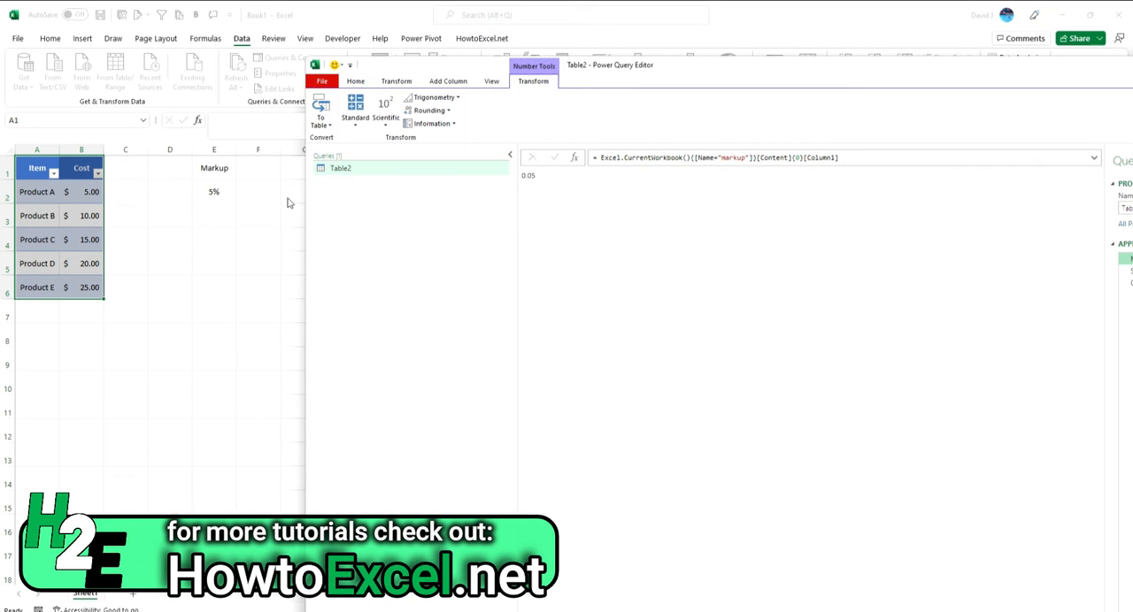
click(823, 157)
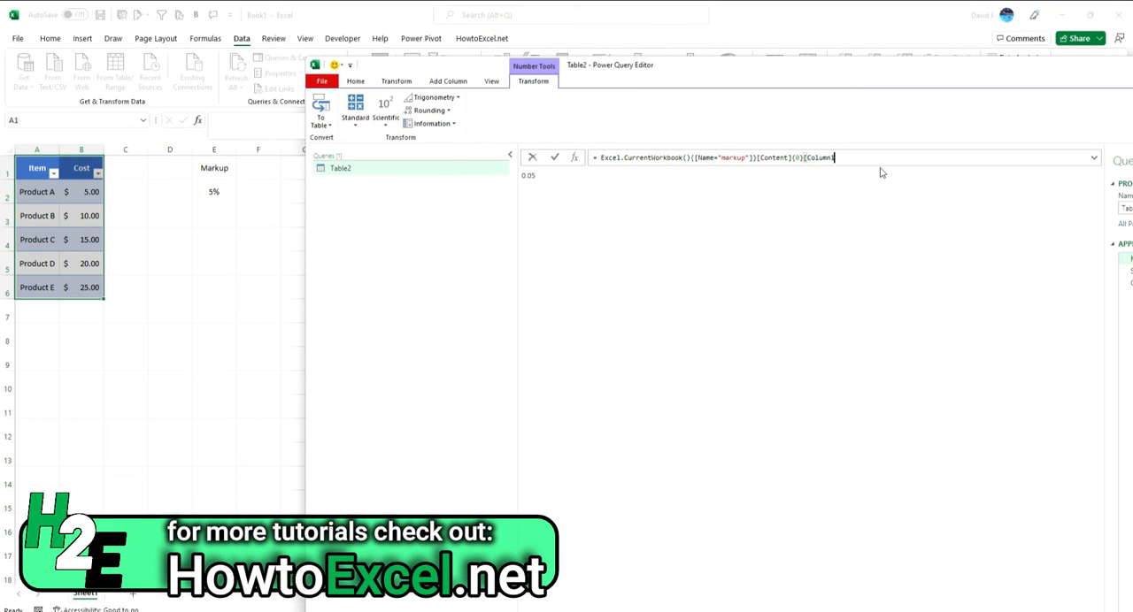
key(Backspace)
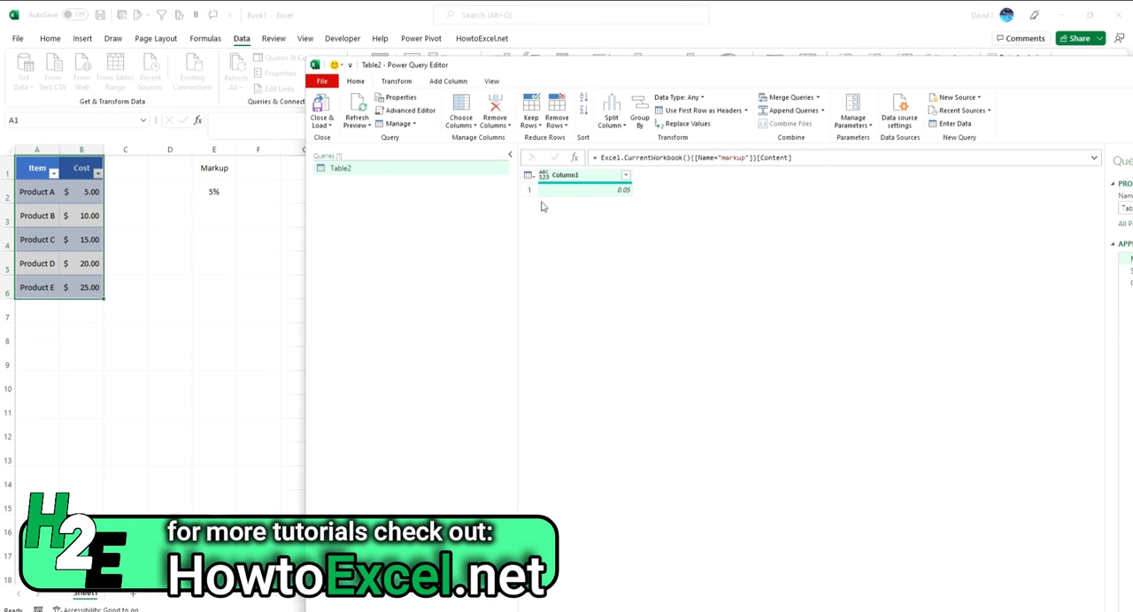
click(793, 158)
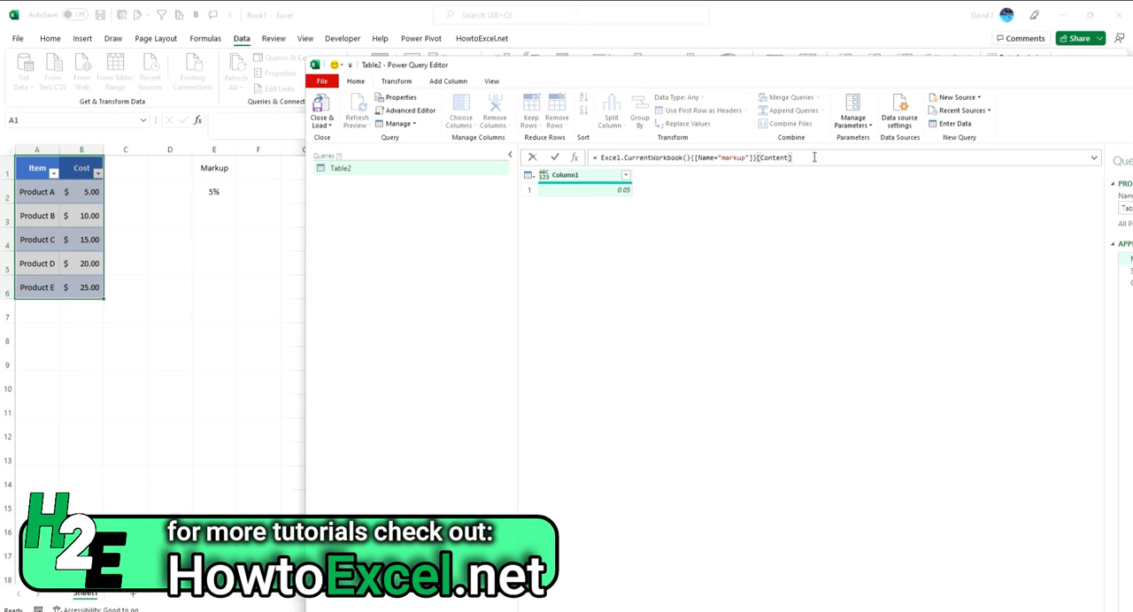
text({0}[Column1)
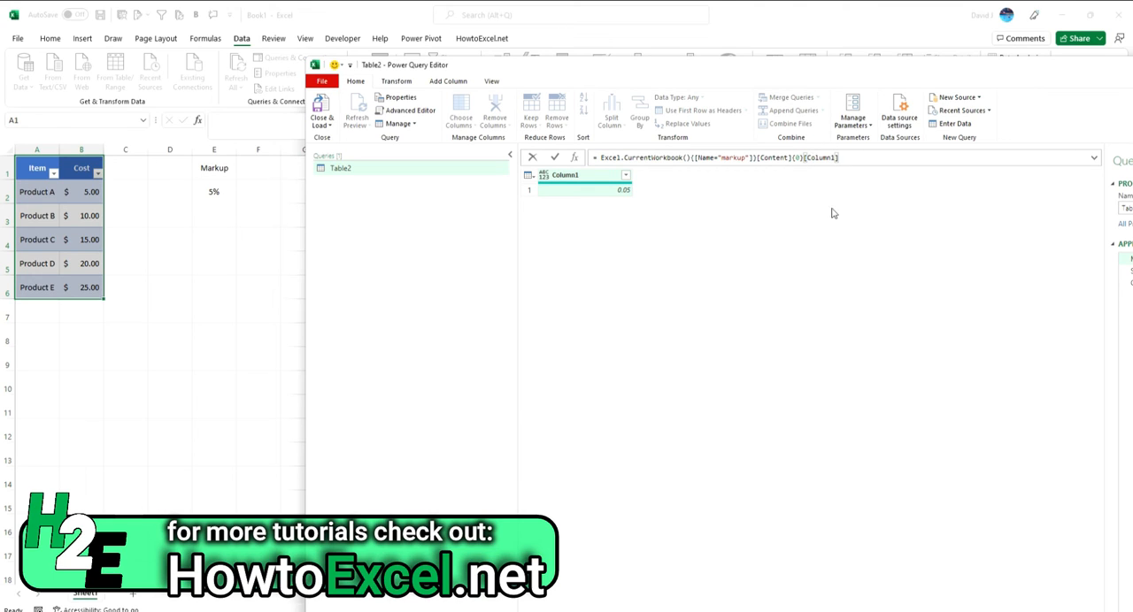
mouse_move(888, 177)
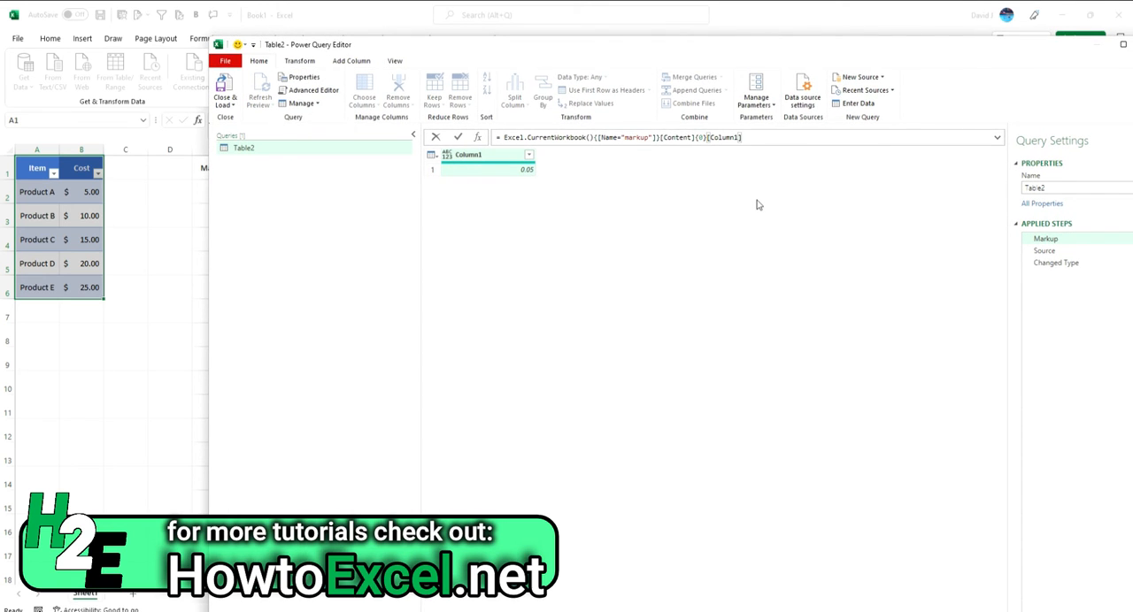
mouse_move(633, 155)
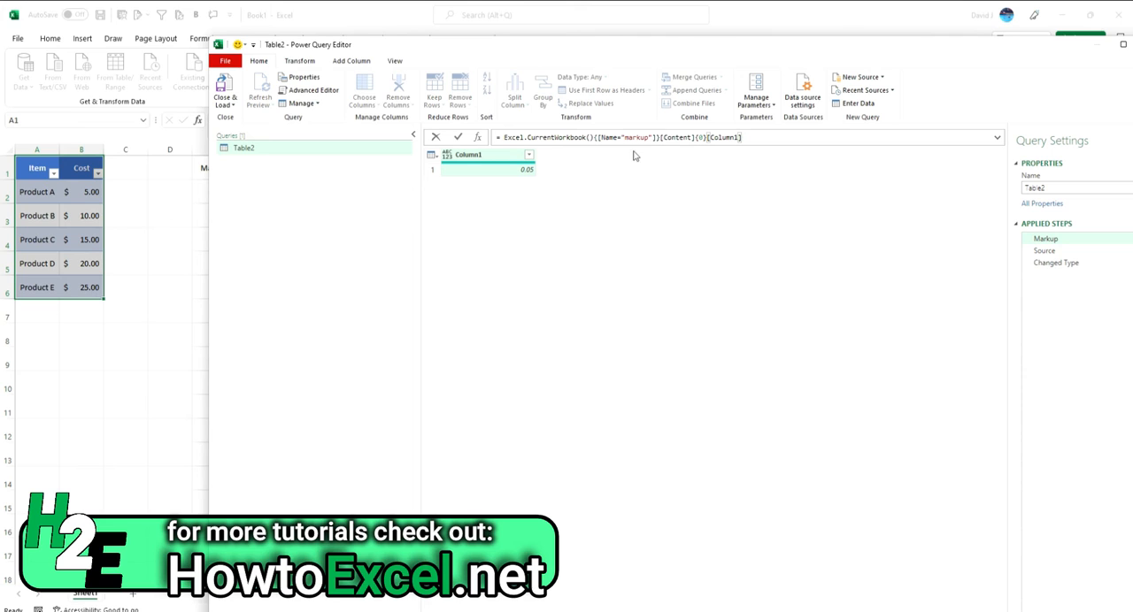
mouse_move(637, 149)
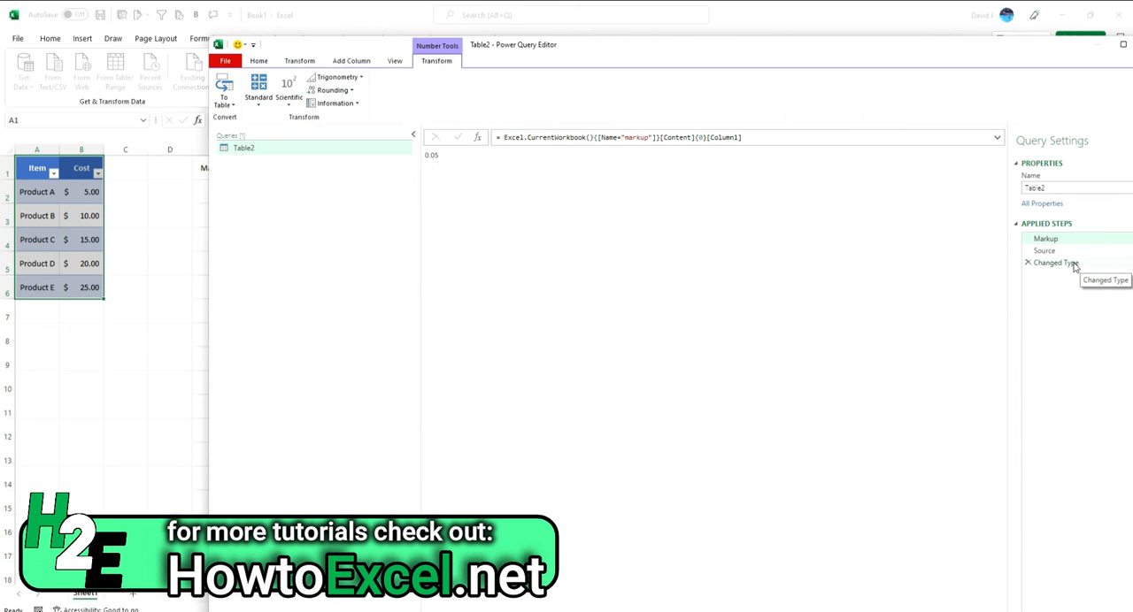
click(1055, 262)
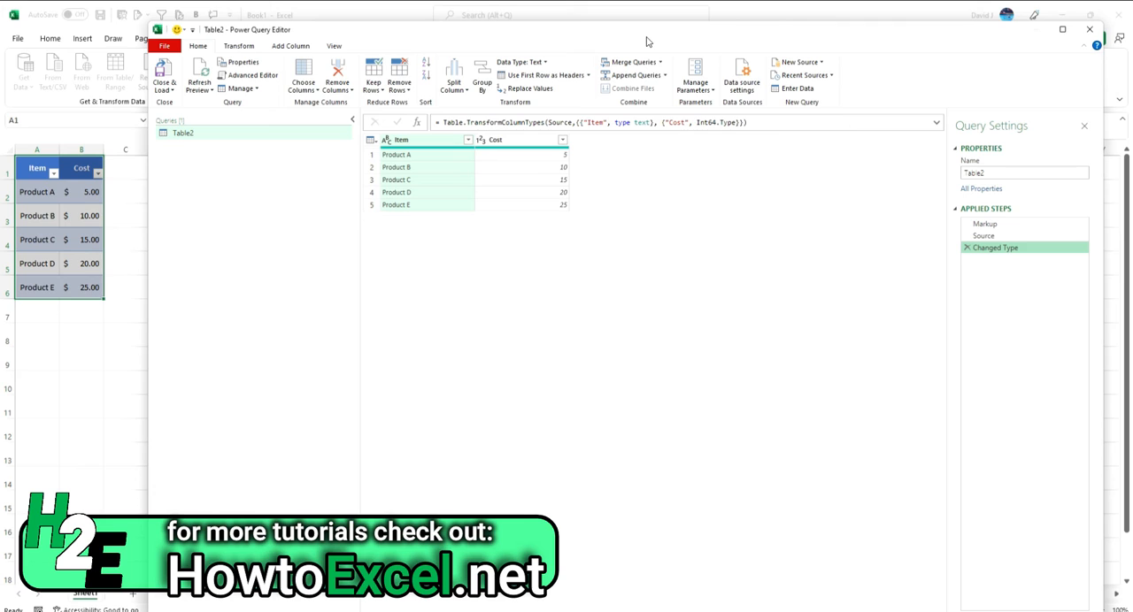
Add a custom column named Price with formula [Cost]*(1+Markup).
click(290, 46)
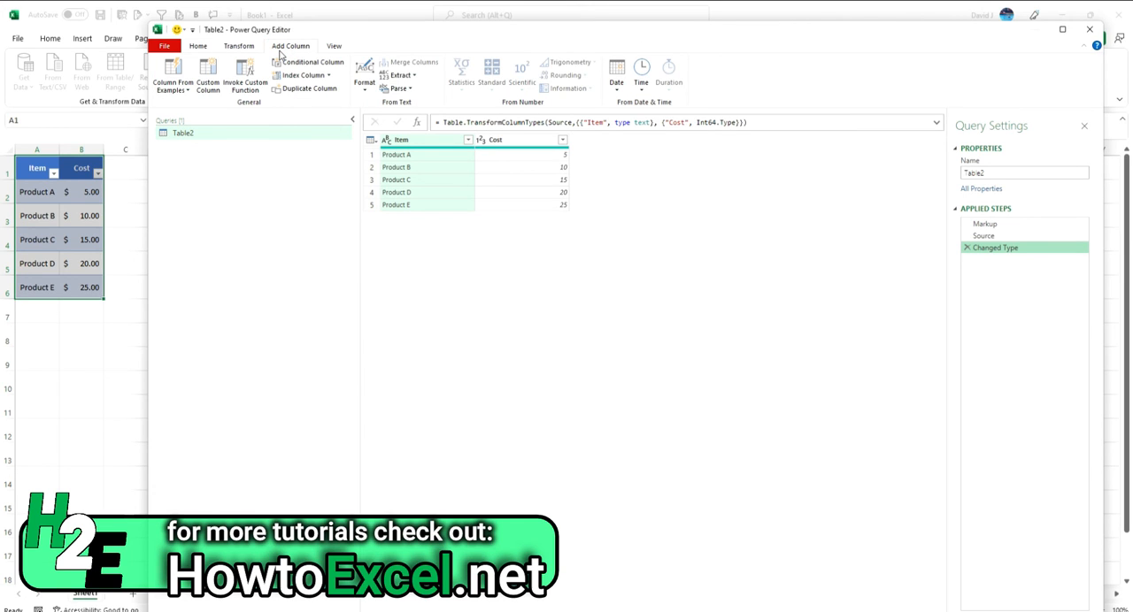
mouse_move(209, 74)
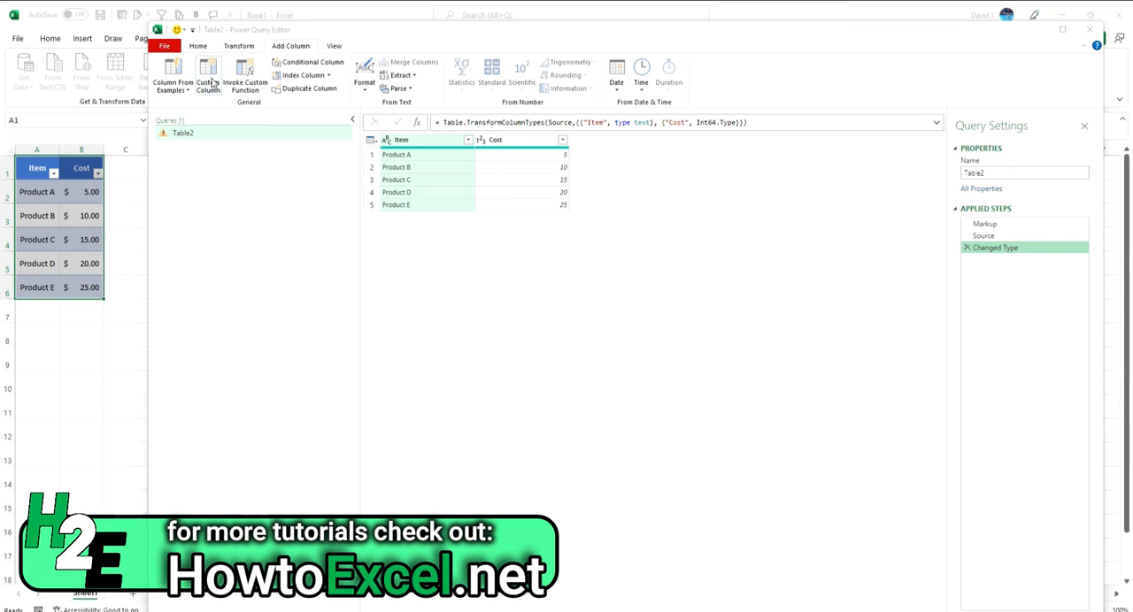
click(207, 75)
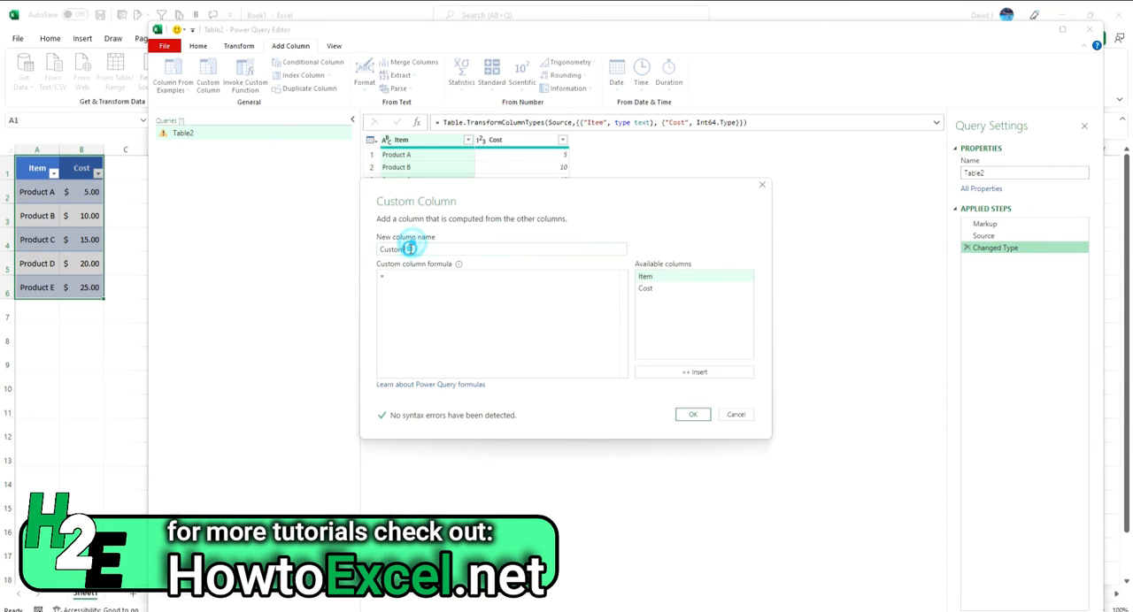
text(Price)
click(501, 324)
text( [Cost]*(1+)
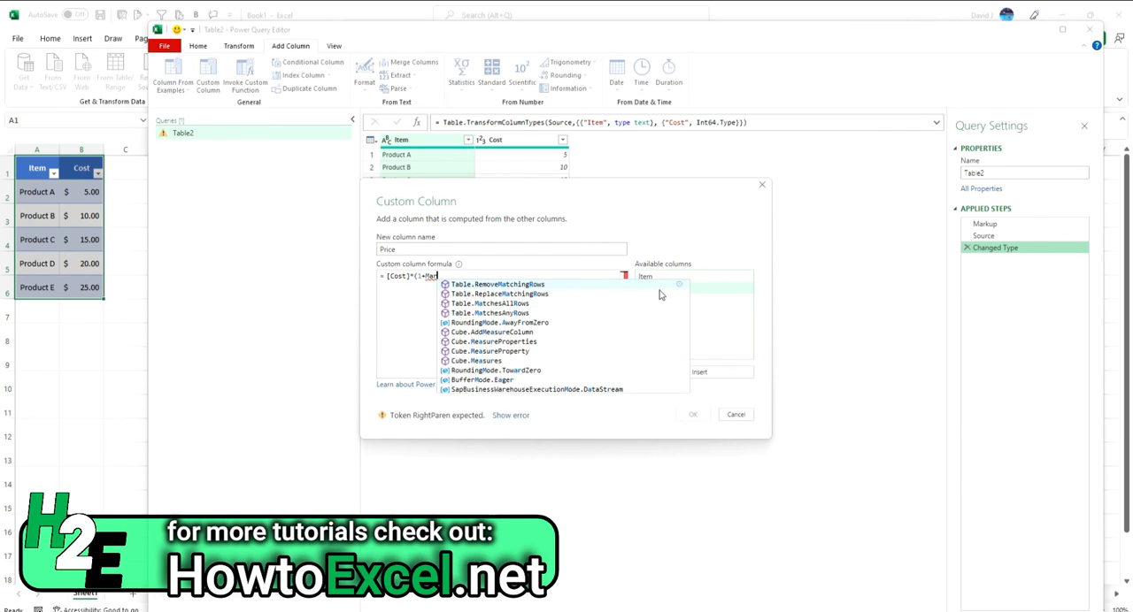
text(Markup))
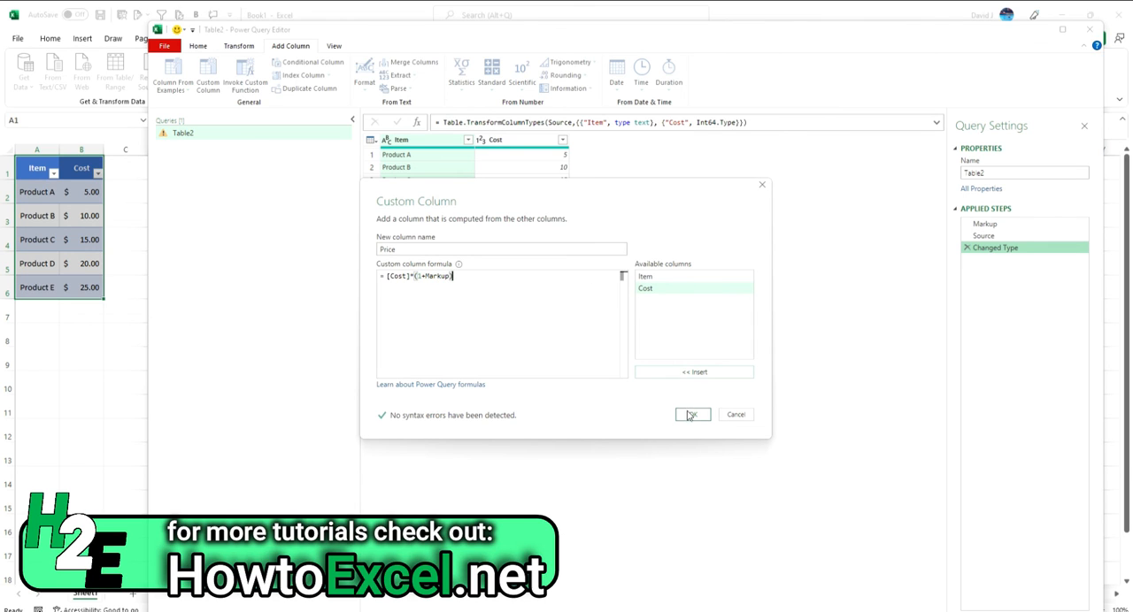
click(692, 414)
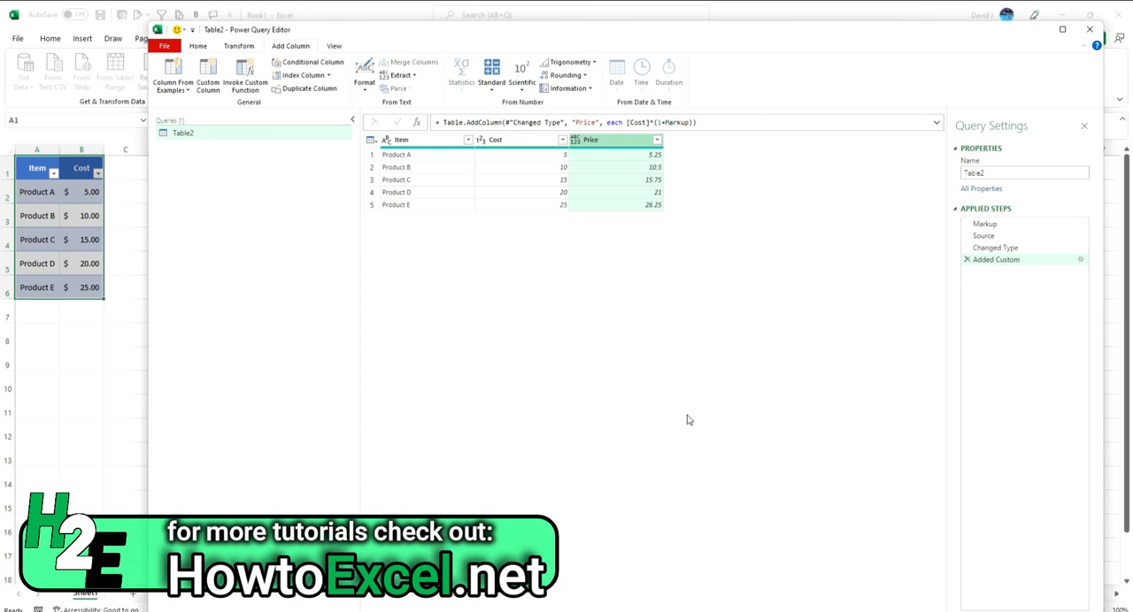
mouse_move(988, 272)
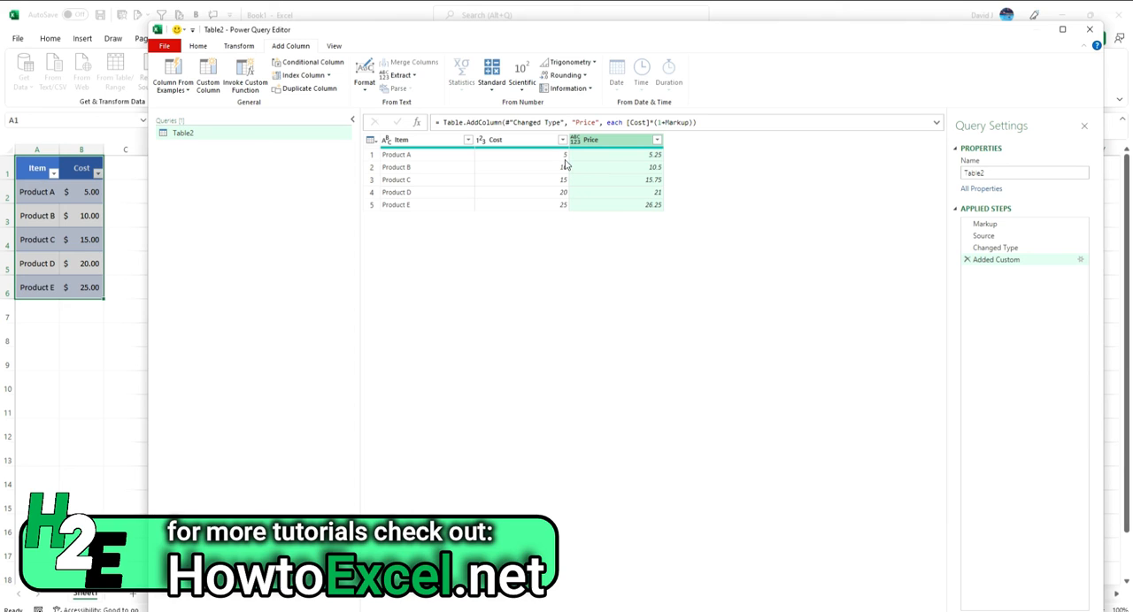
mouse_move(658, 163)
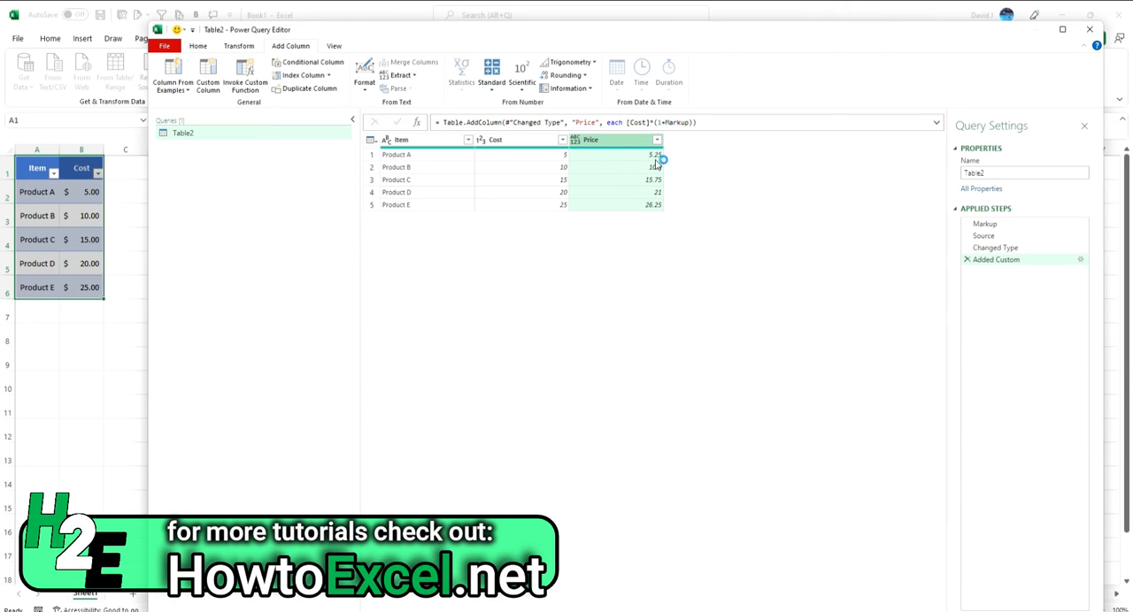
Switch to the Power Query Home ribbon to reach the load commands.
click(198, 46)
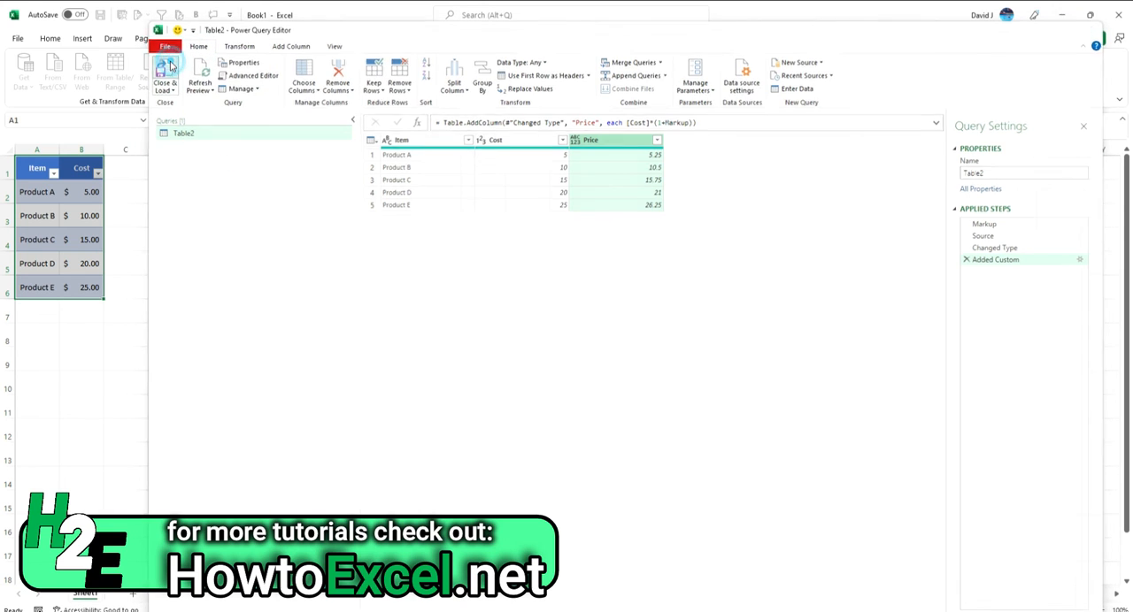
Close & Load the query to a sheet, Refresh All so Price shows 6.25–31.25, and return to Sheet1.
click(164, 74)
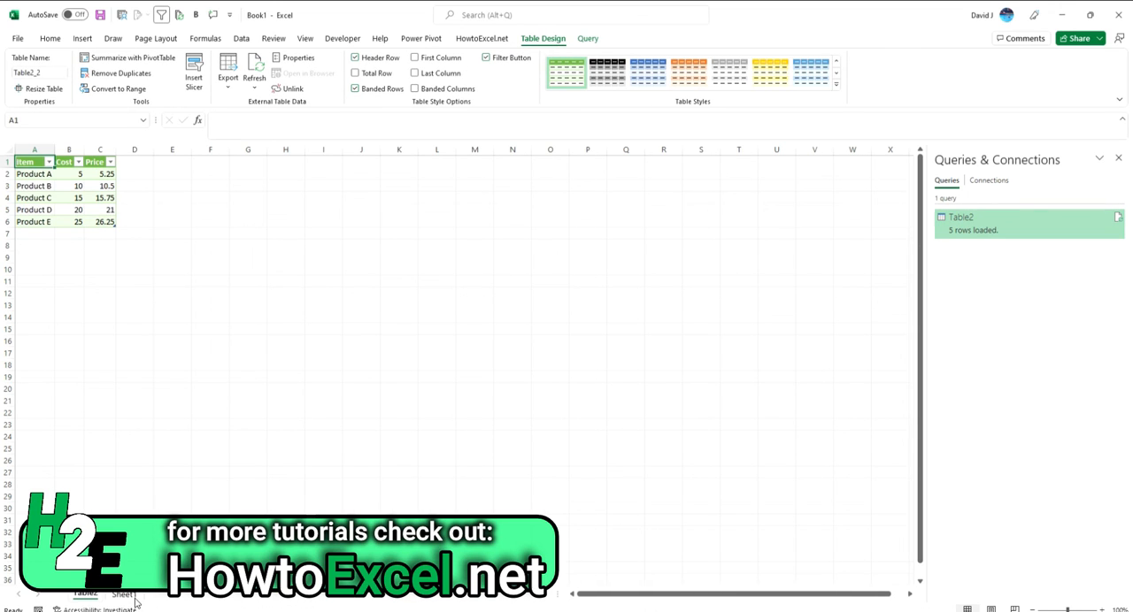
click(124, 595)
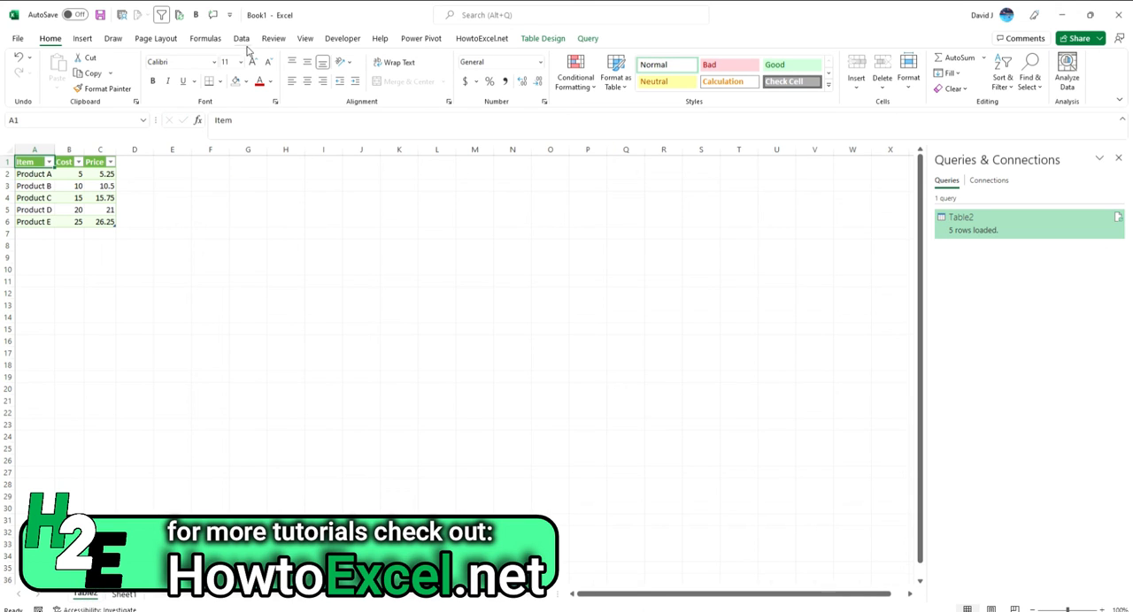
click(241, 39)
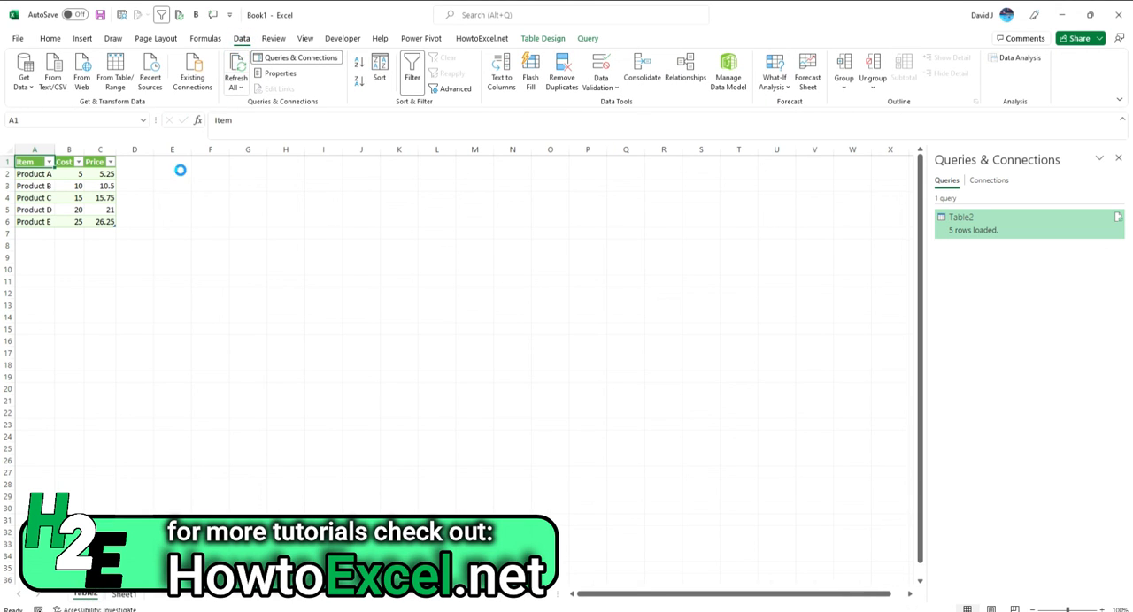
click(235, 71)
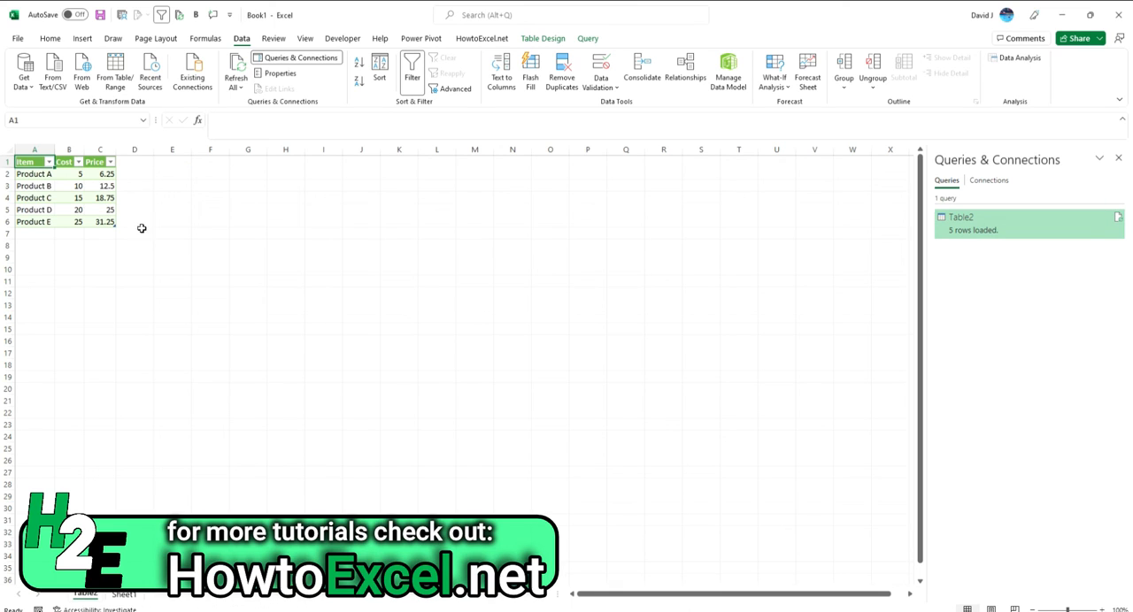
mouse_move(181, 223)
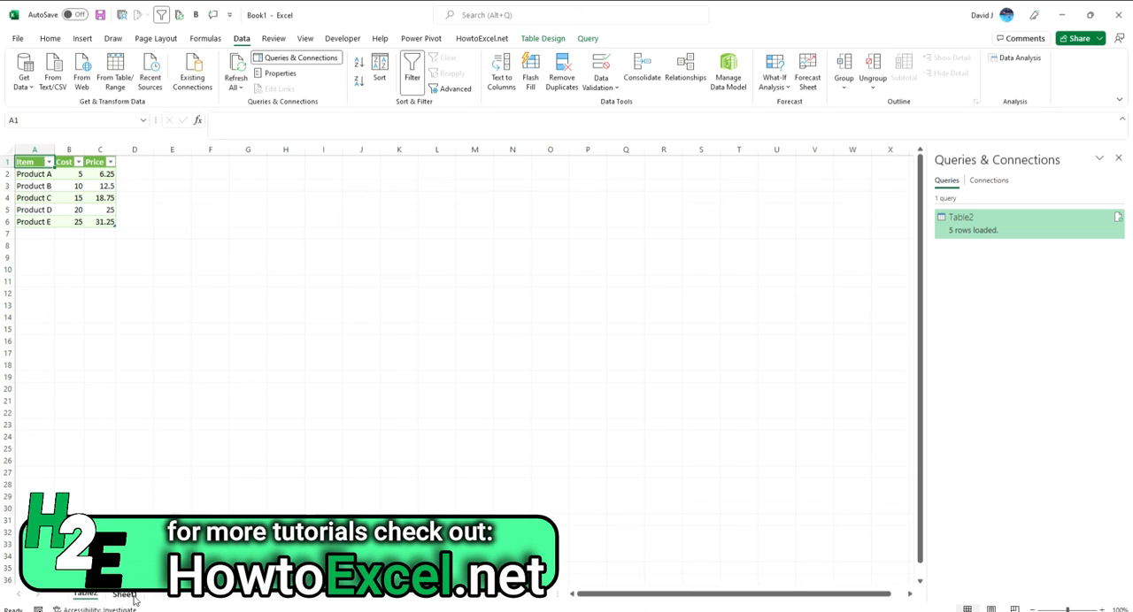
click(124, 595)
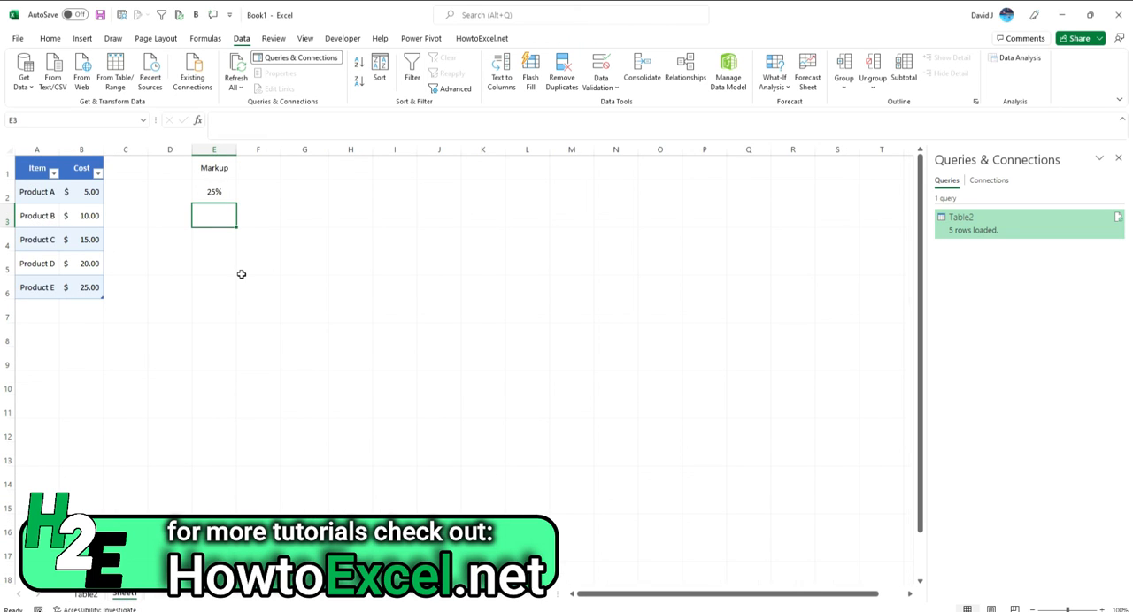